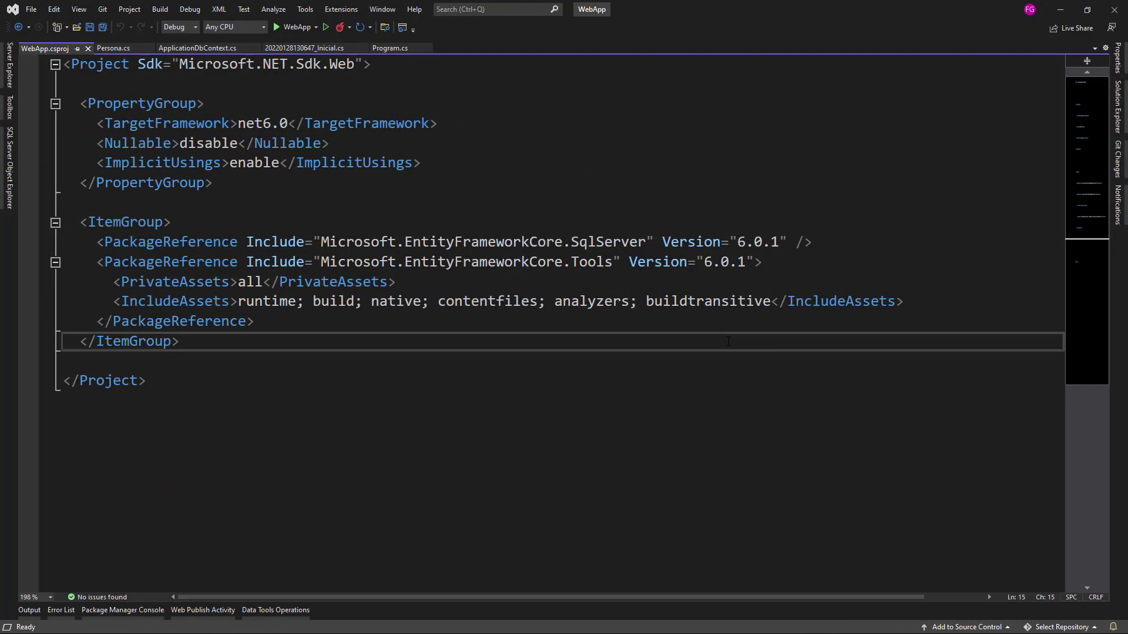
Step: Review WebApp.csproj, the Persona class, ApplicationDbContext, and the Inicial migration creating Personas
left_click(179, 341)
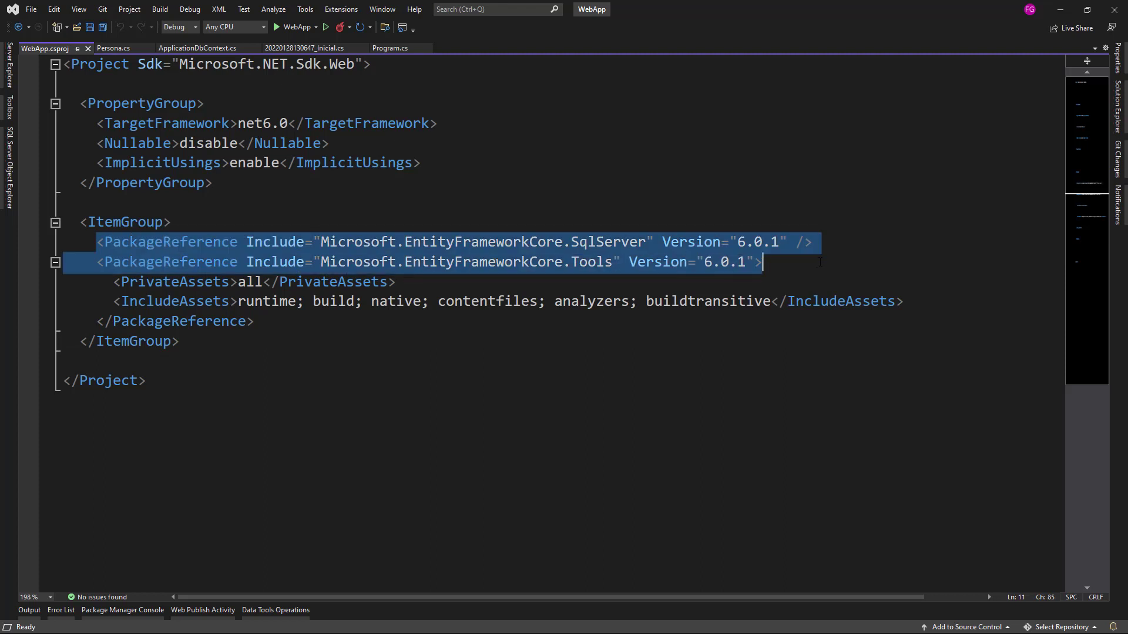
left_click(113, 48)
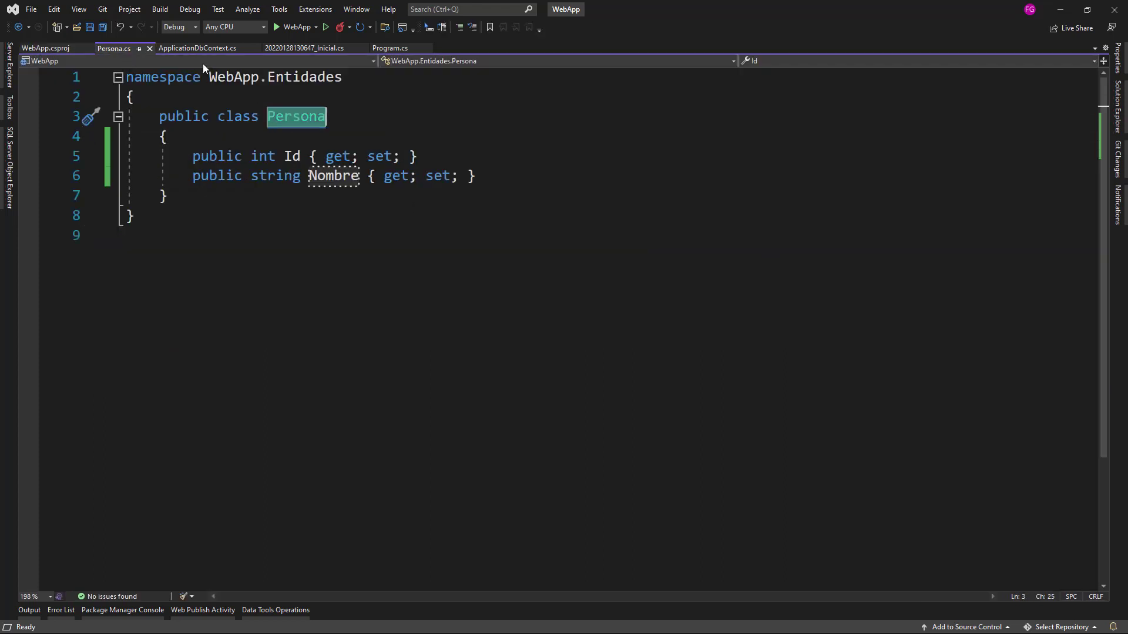
left_click(198, 48)
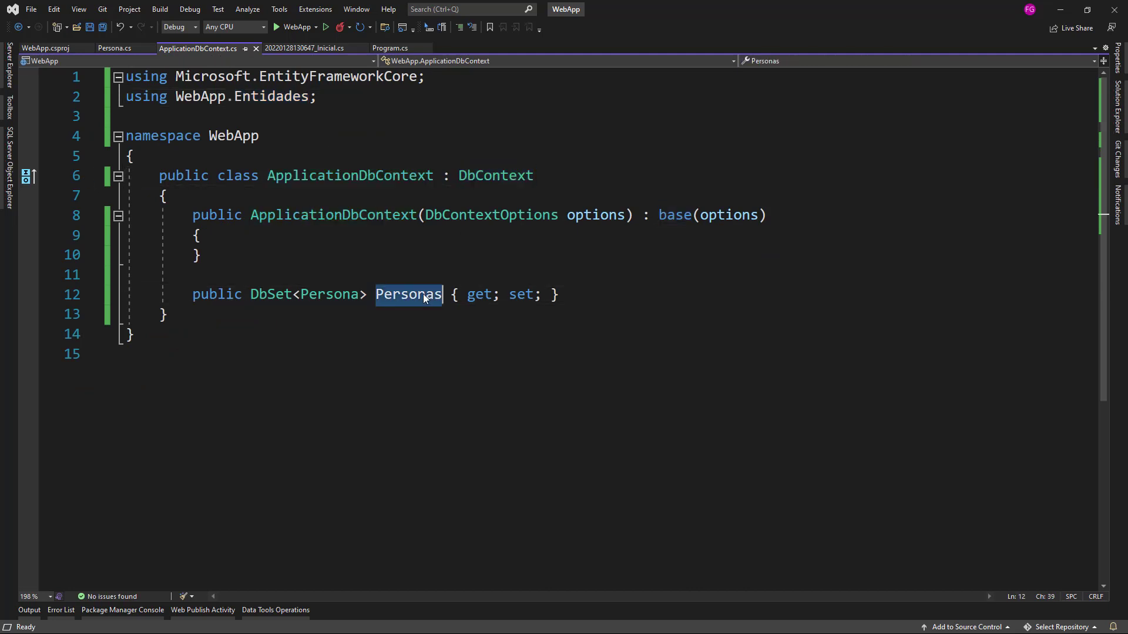
left_click(329, 294)
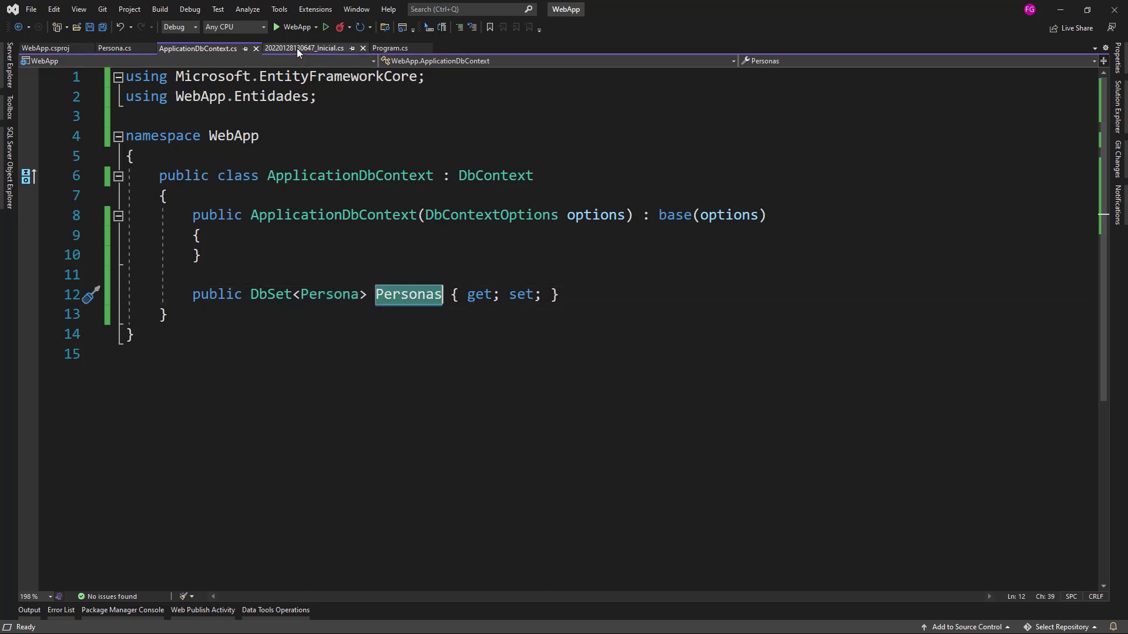
left_click(305, 49)
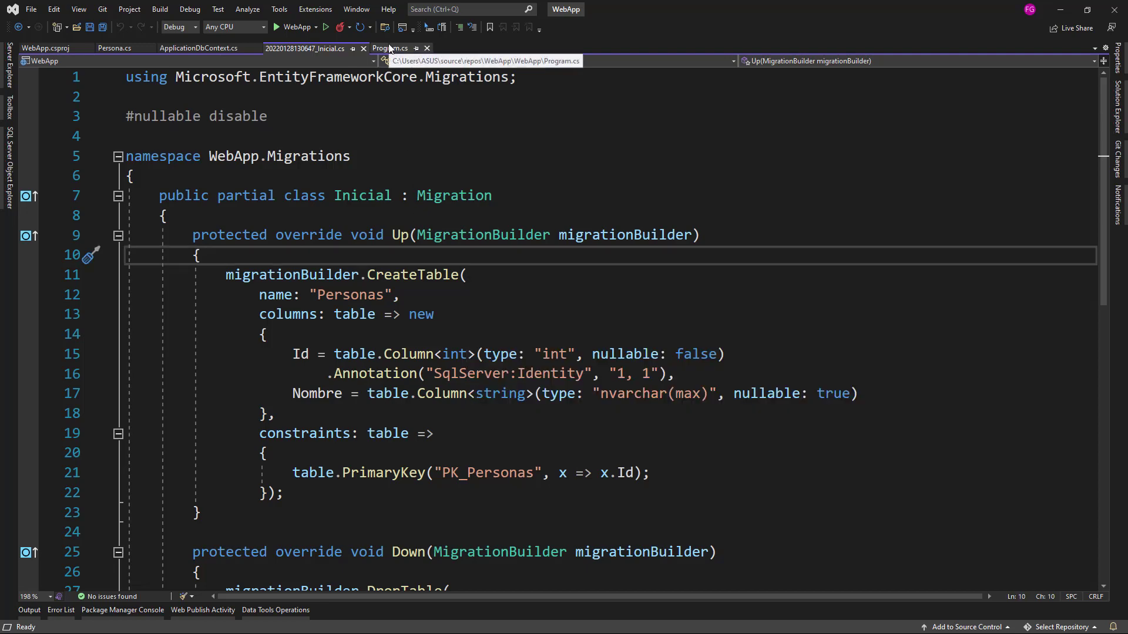
Step: In Program.cs, add a new line after var app = builder.Build();
left_click(390, 48)
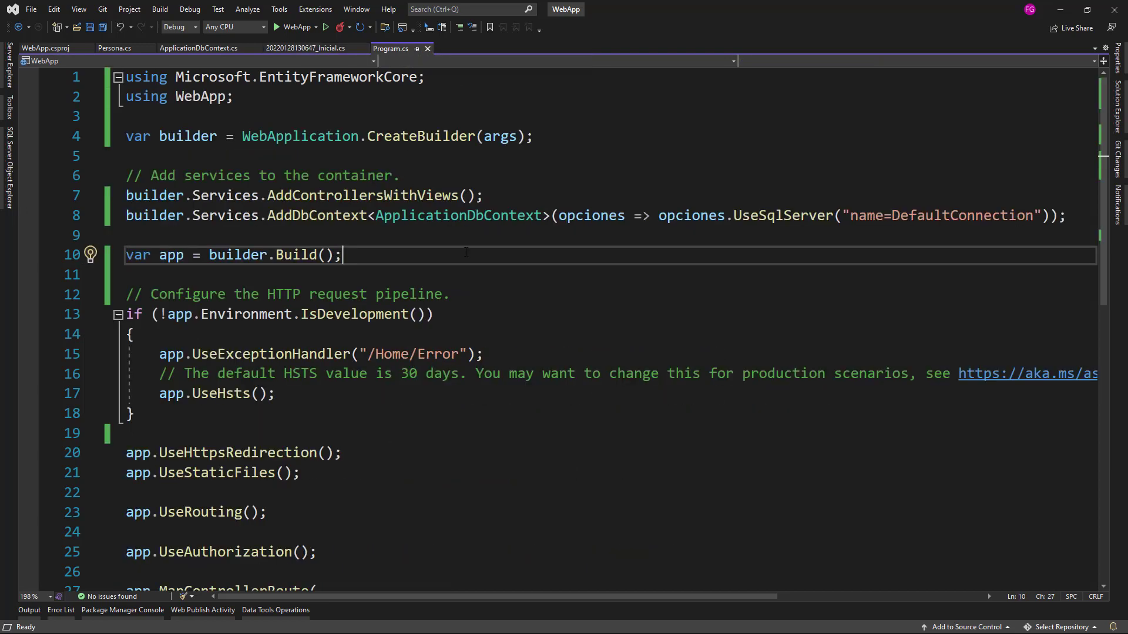
mouse_move(493, 276)
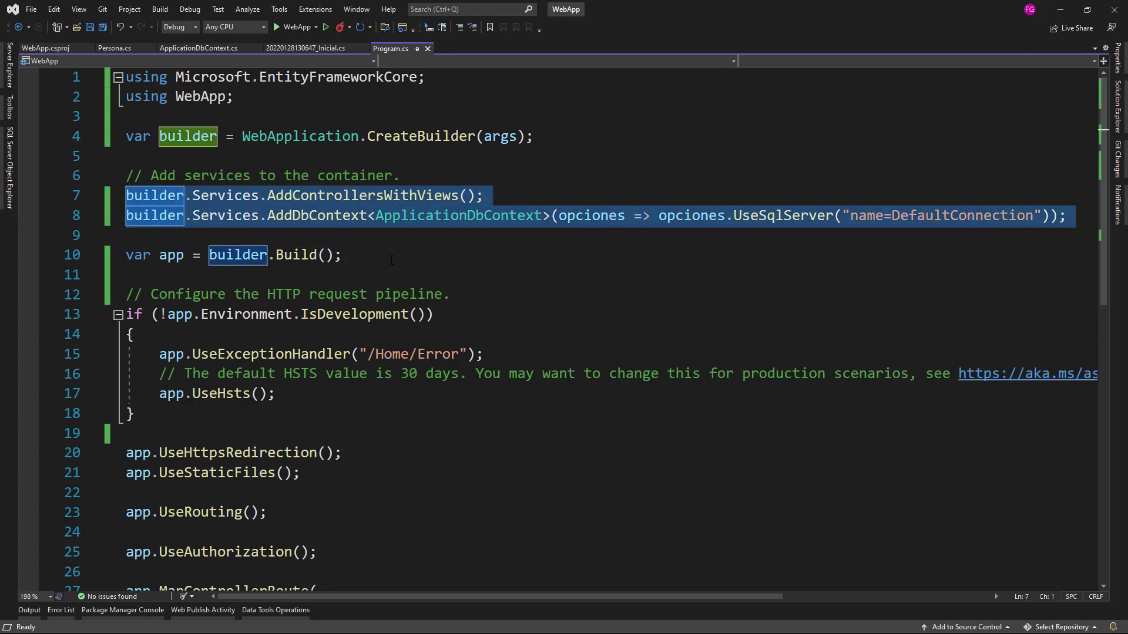
key("Enter")
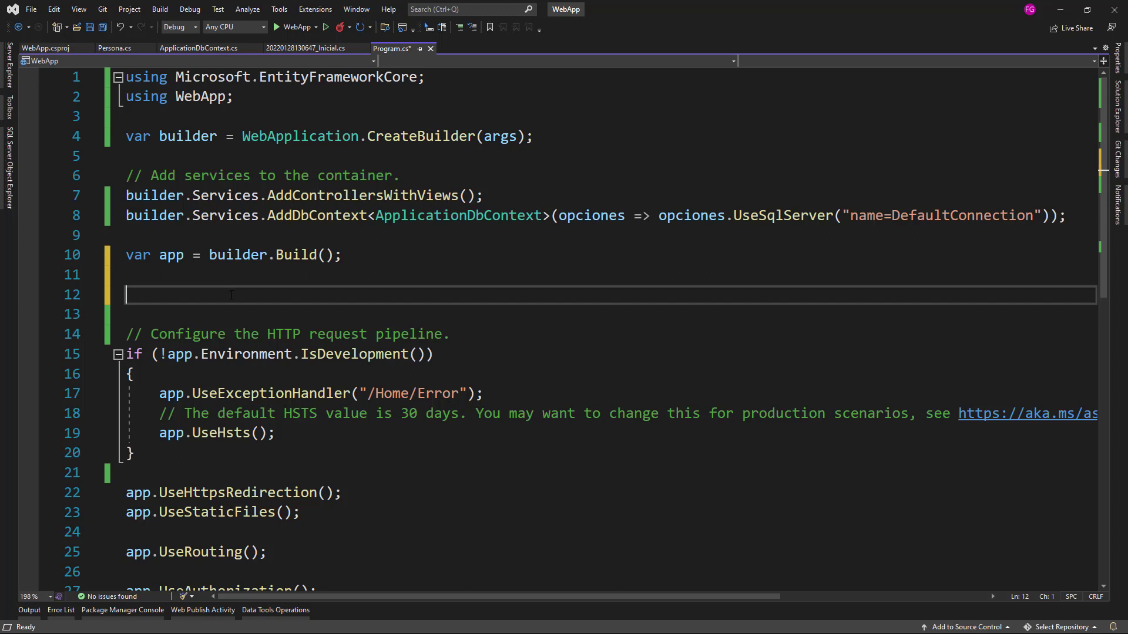
Step: Write using (var scope = app.Services.CreateScope()) with an empty braces block
type("using")
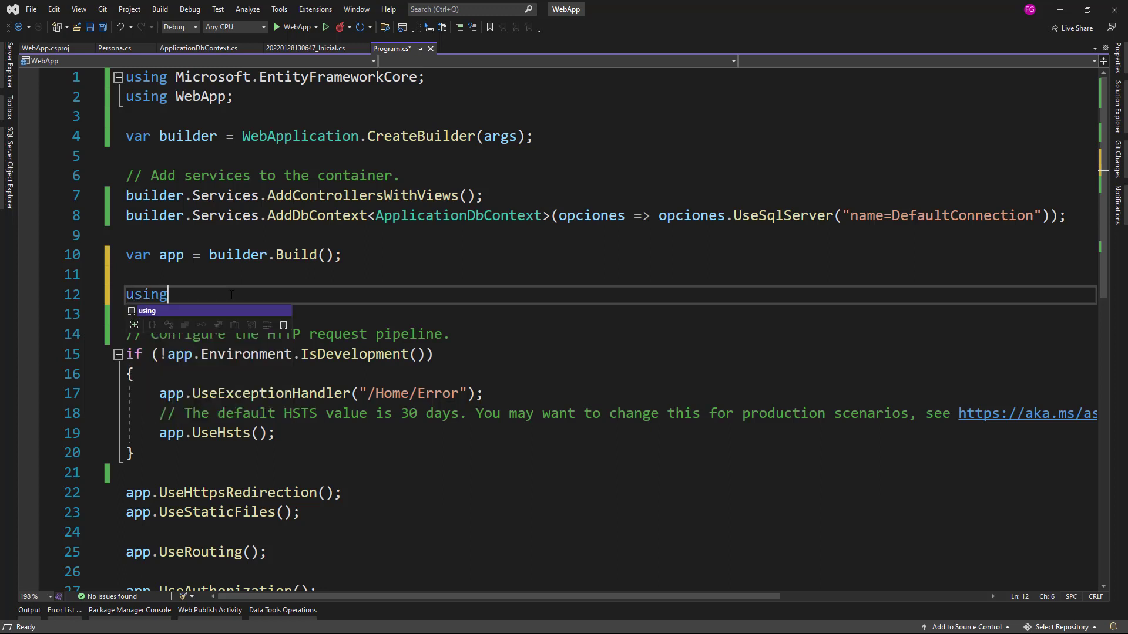
type("(var scope = ap")
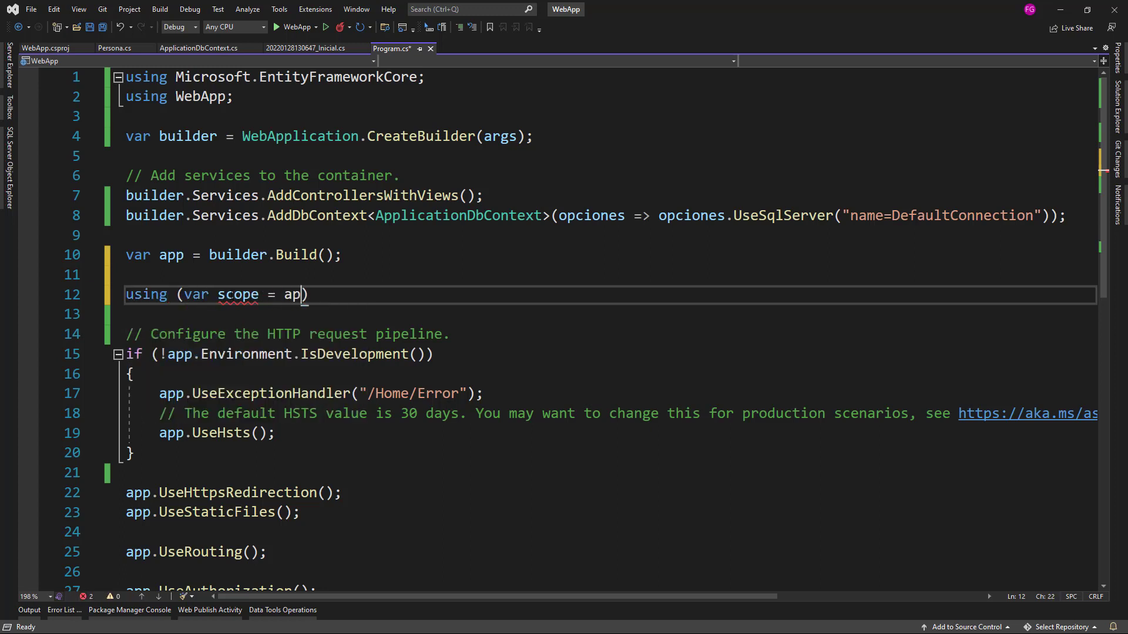
type("p.Services.createScope(")
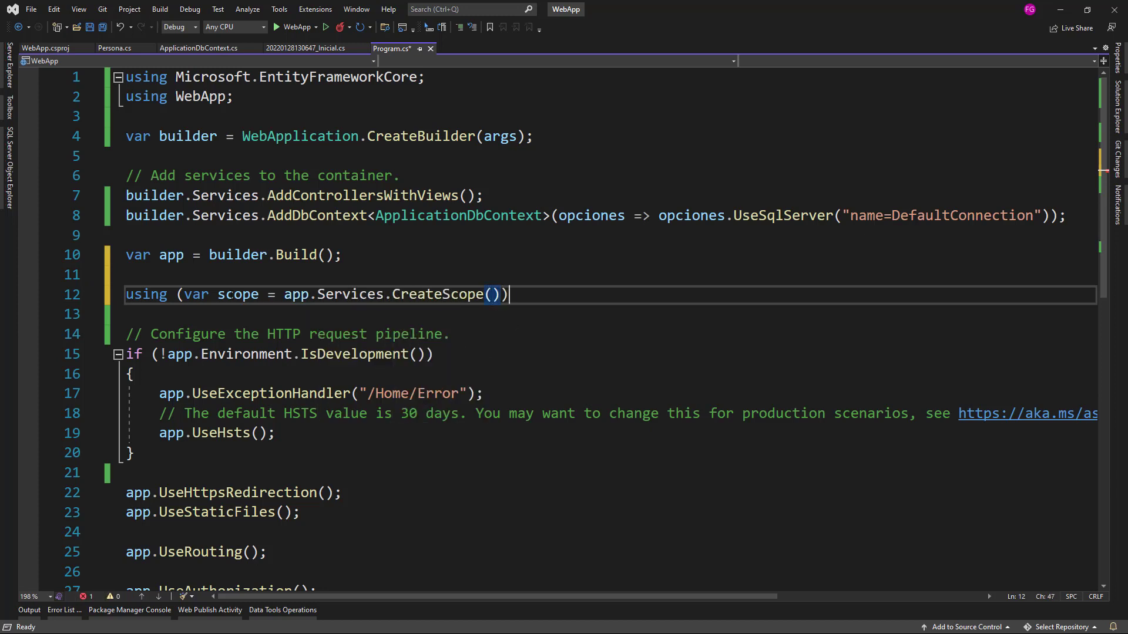
key("Enter")
type("{")
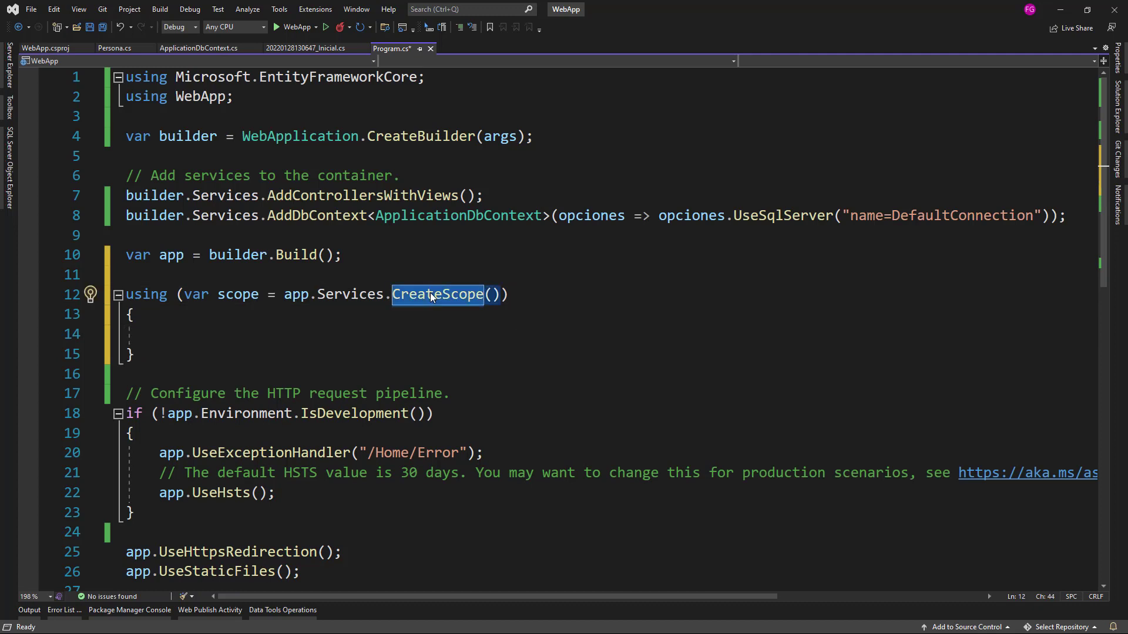
double_click(458, 215)
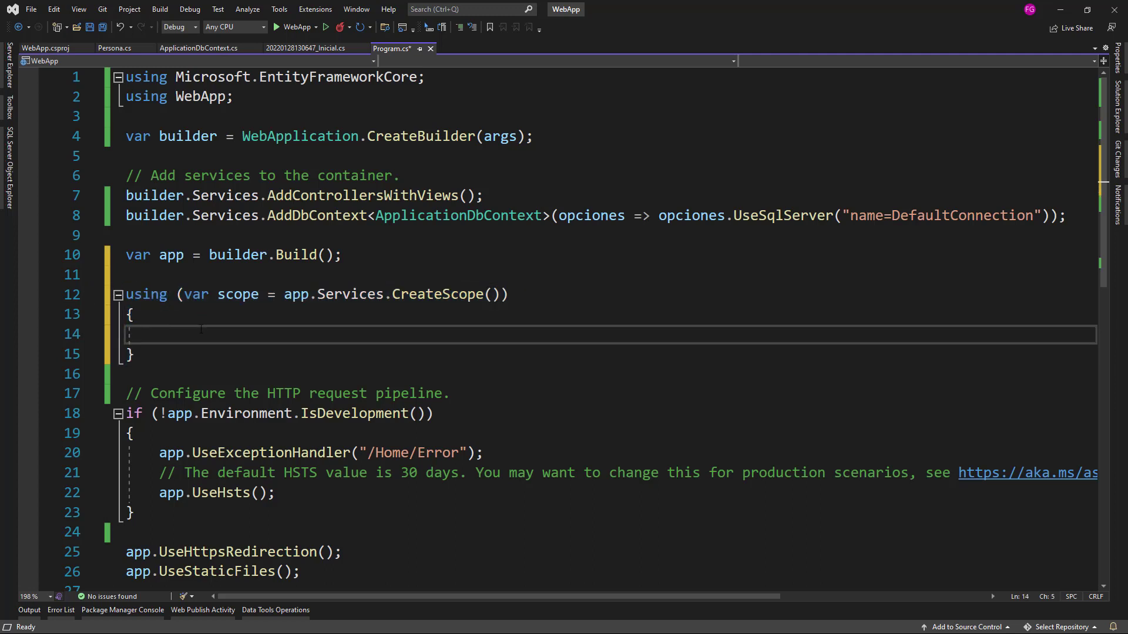
Step: Get applicationDbContext via scope.ServiceProvider.GetRequiredService<ApplicationDbContext>()
type("var applicati")
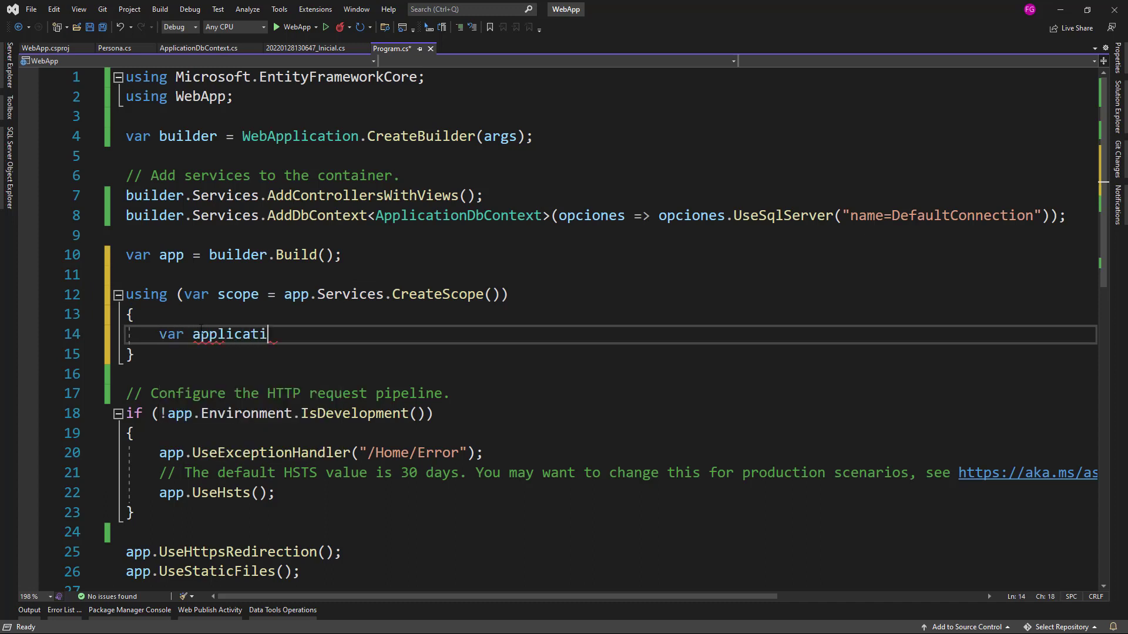
type("onDbContext")
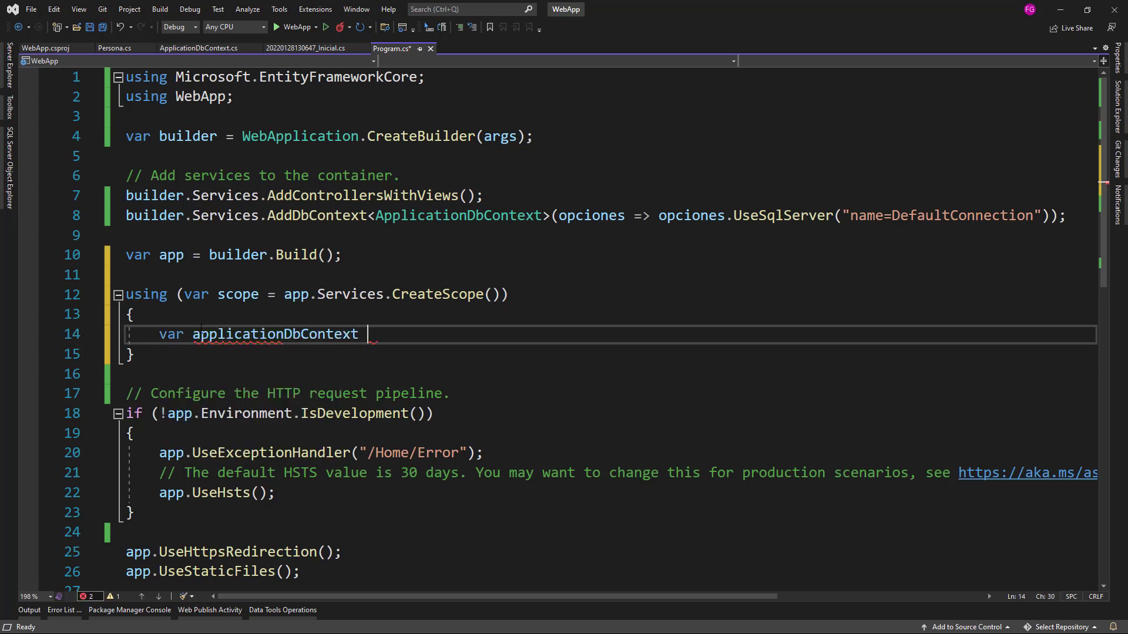
type("= scope.")
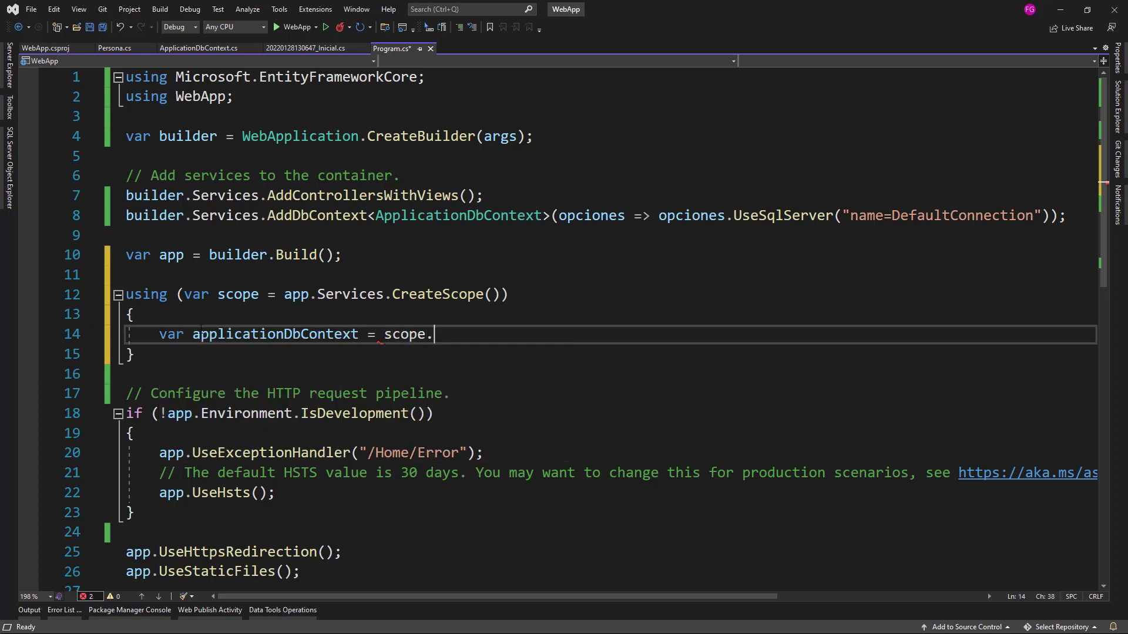
type("ServiceProvider.")
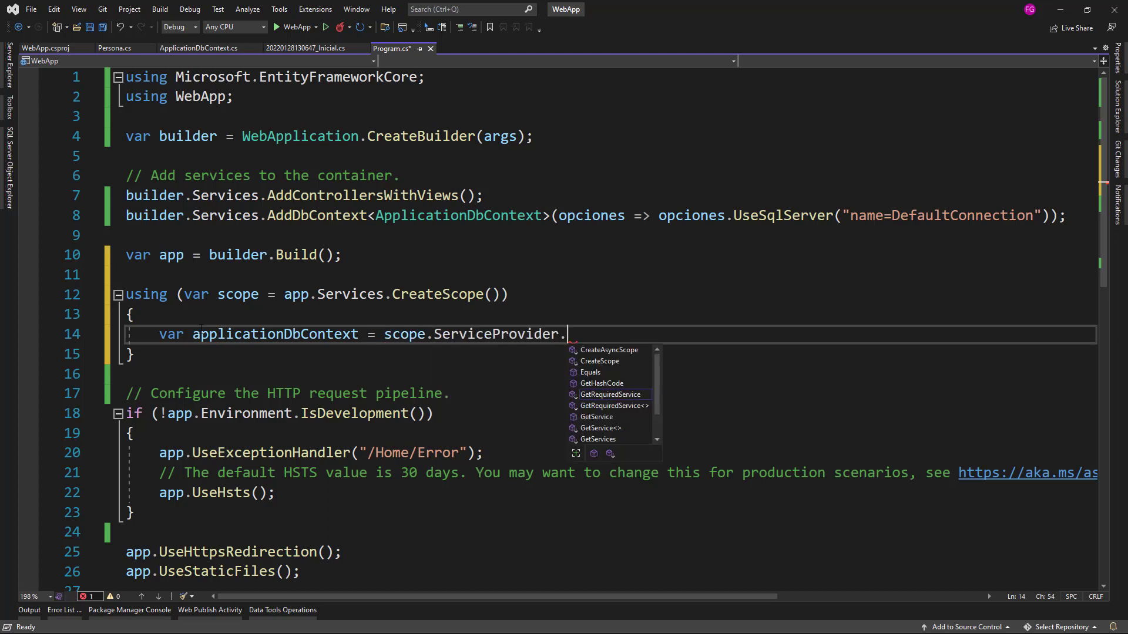
type("GetRequiredService<Ap>")
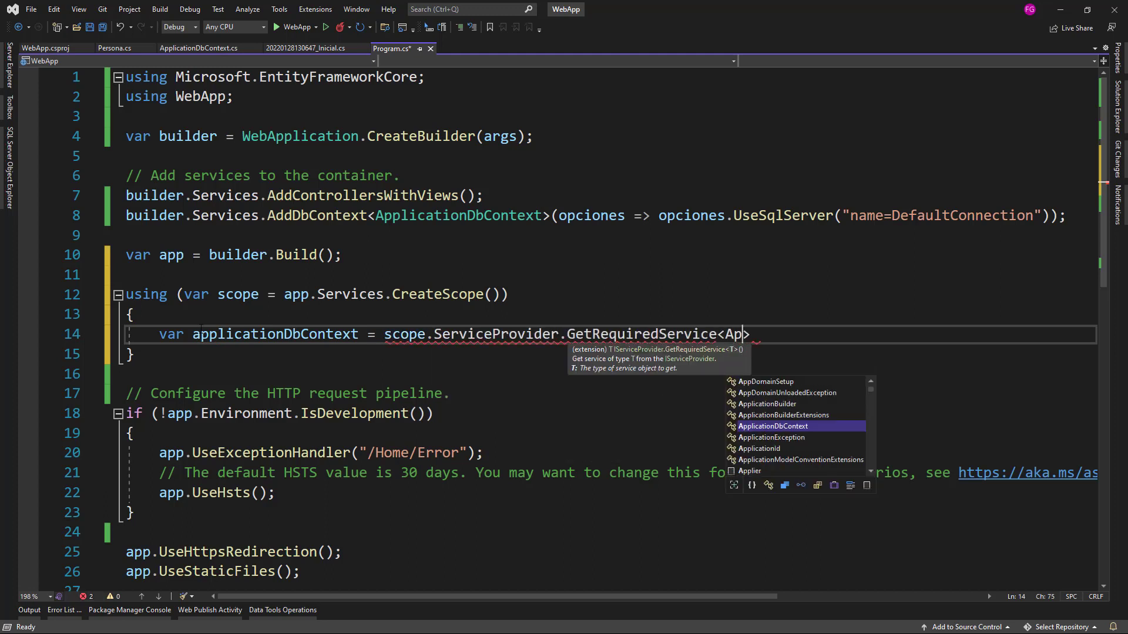
key("Tab")
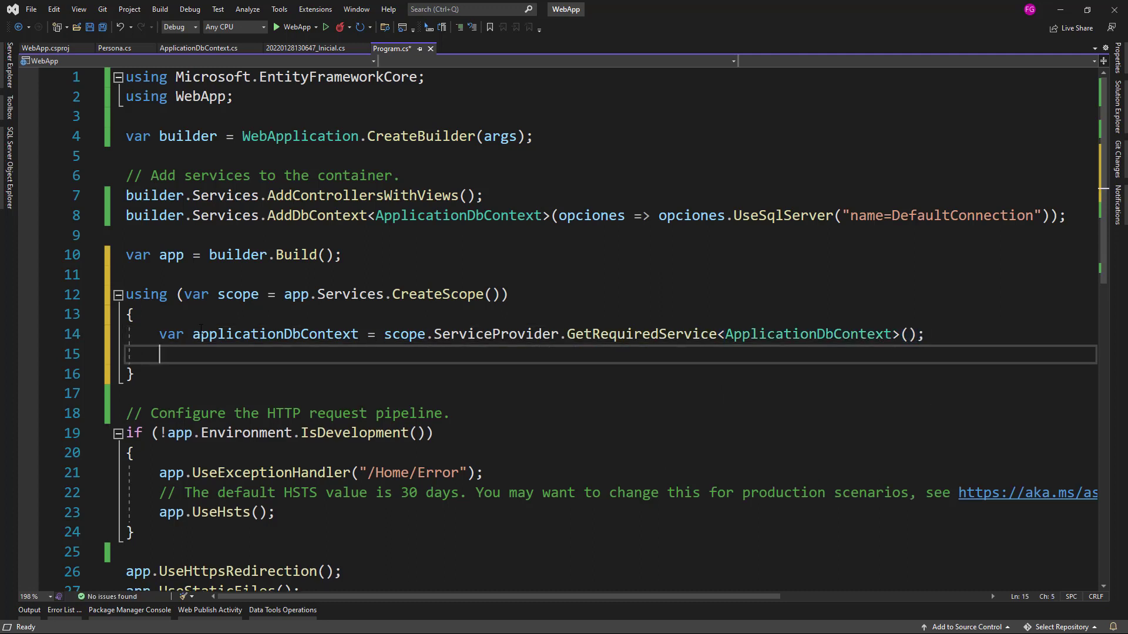
Step: Call applicationDbContext.Database.Migrate(); inside the scope block
type("applicationDbContext.Database.")
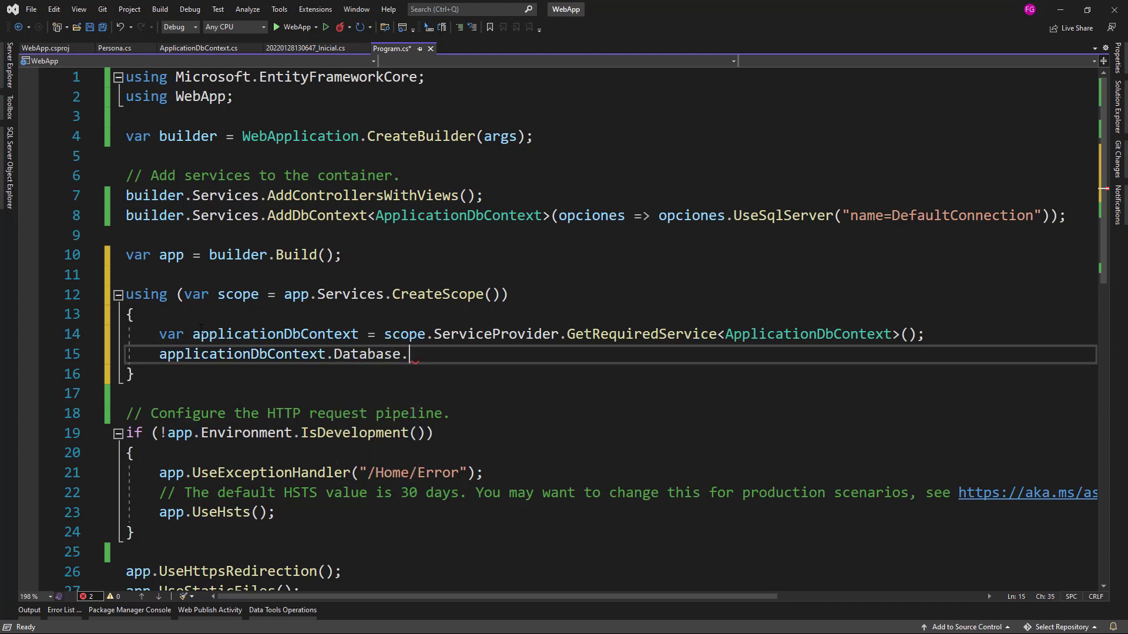
type("Migrate();")
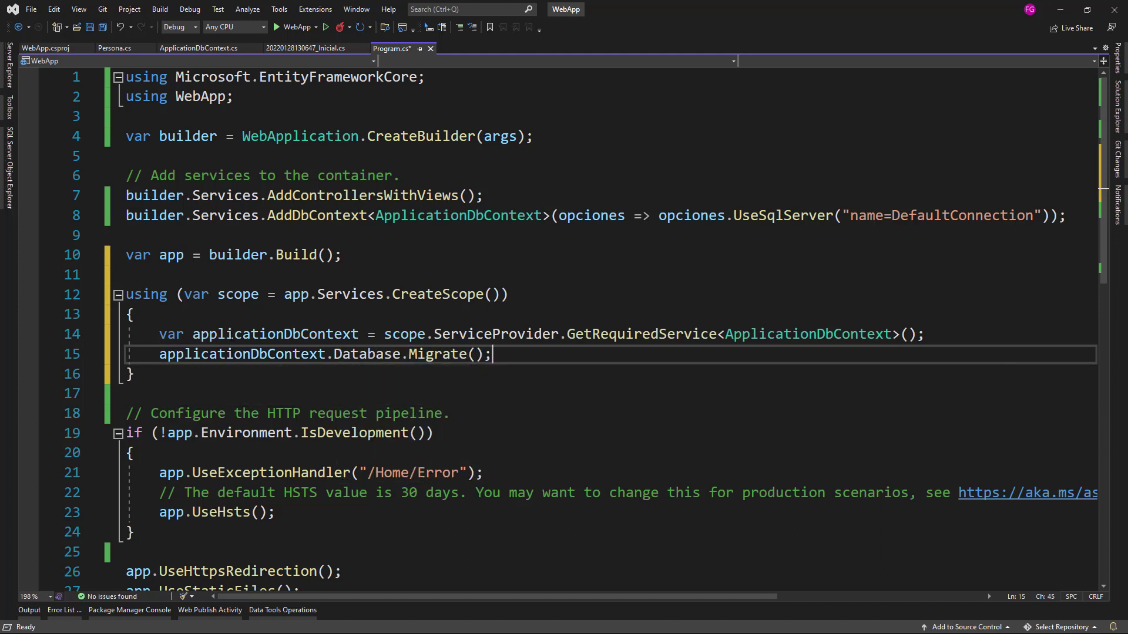
mouse_move(444, 353)
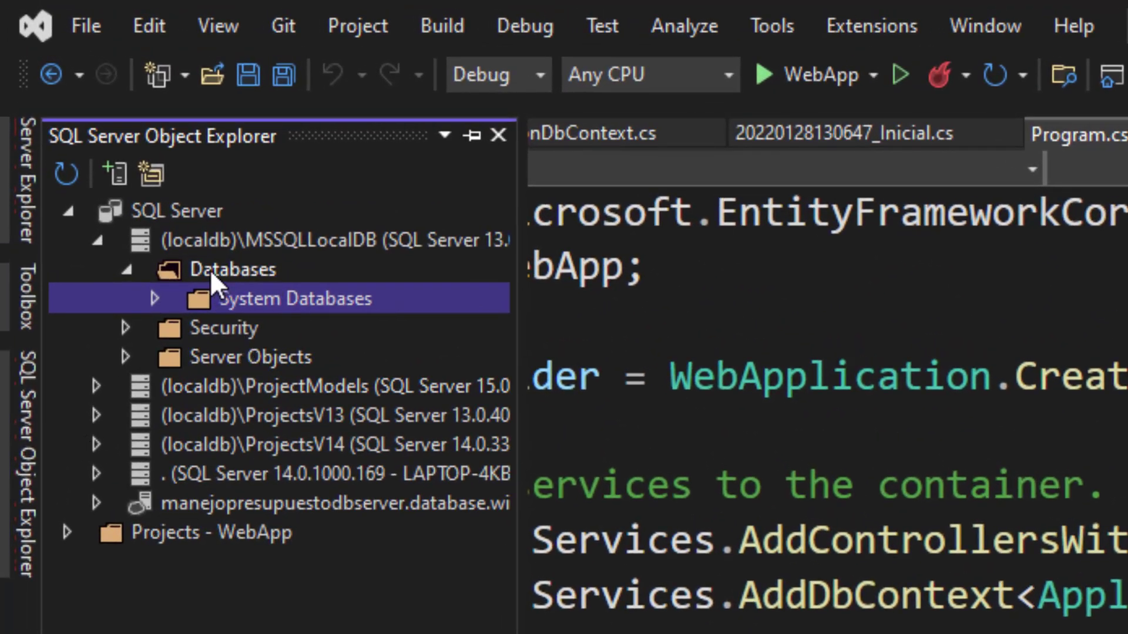
Step: Expand Databases under MSSQLLocalDB in SQL Server Object Explorer
left_click(233, 269)
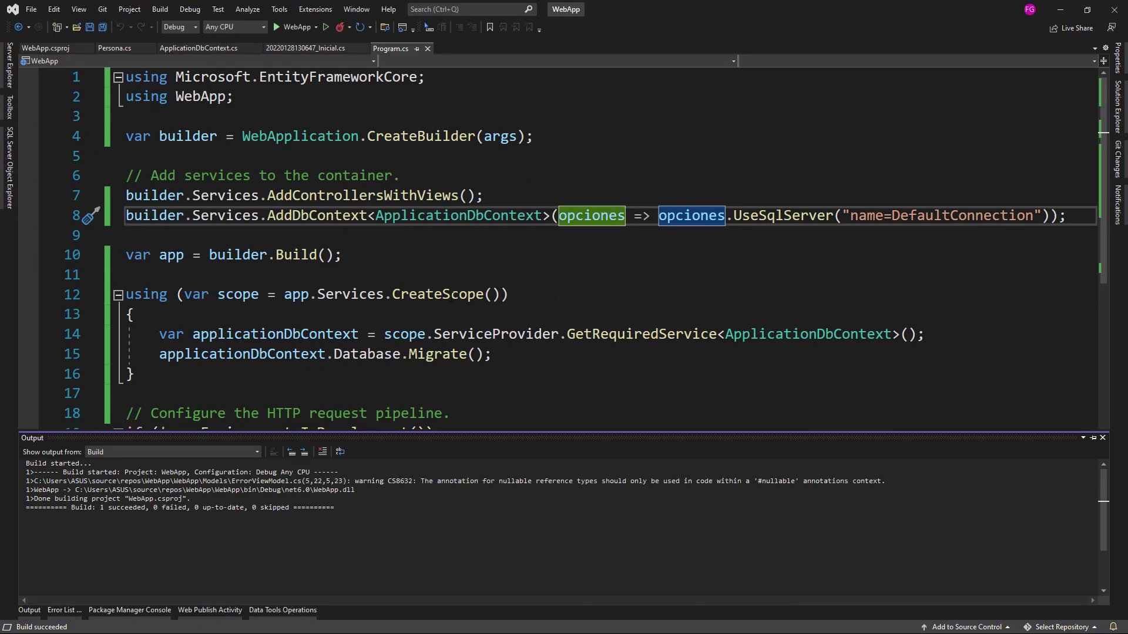
mouse_move(441, 353)
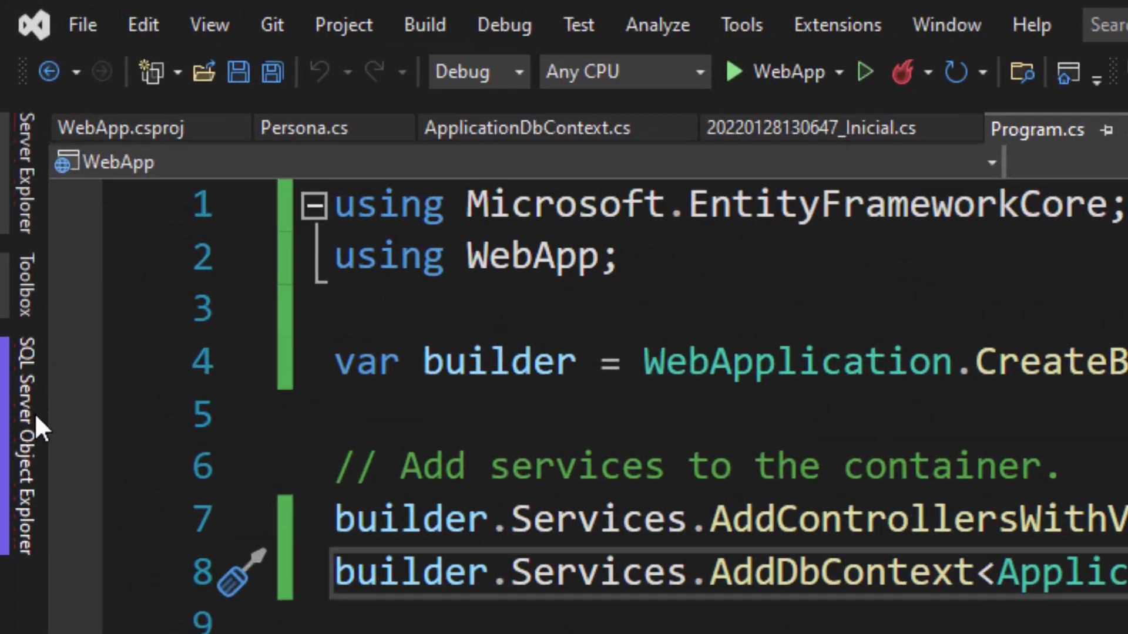
Step: Close the Output window and highlight the Database.Migrate() call in Program.cs
right_click(276, 317)
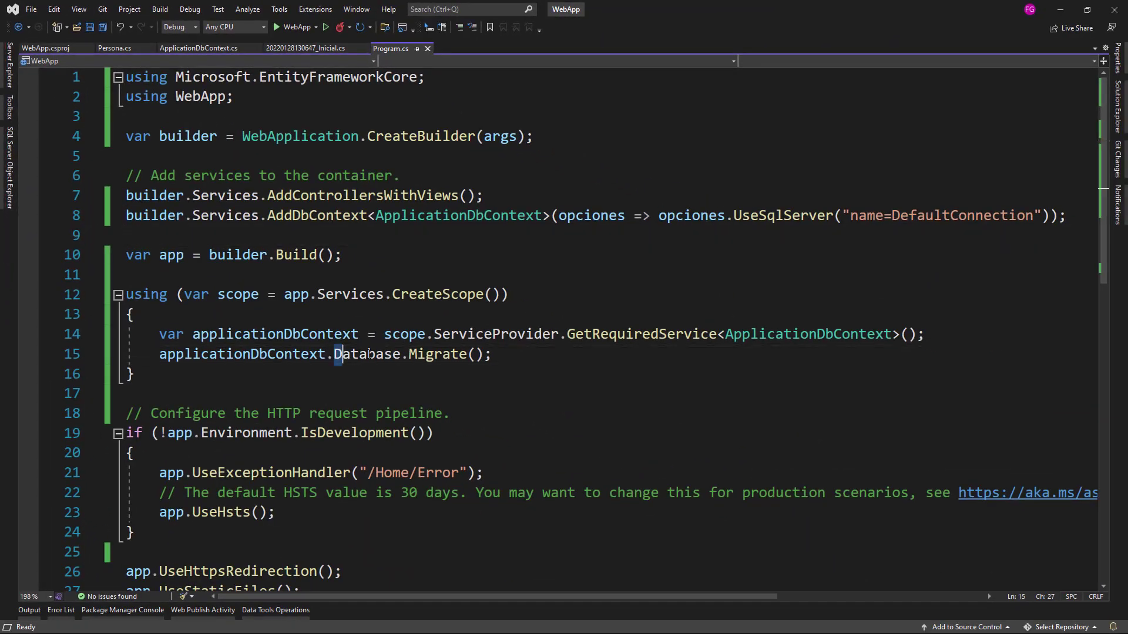
left_click_drag(333, 354, 493, 354)
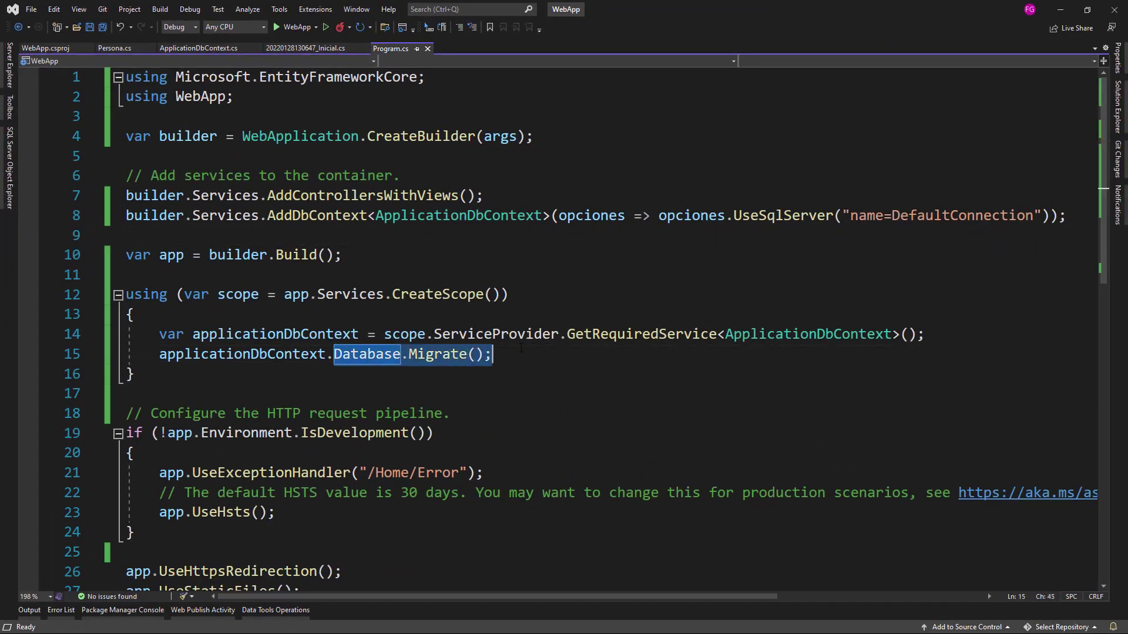